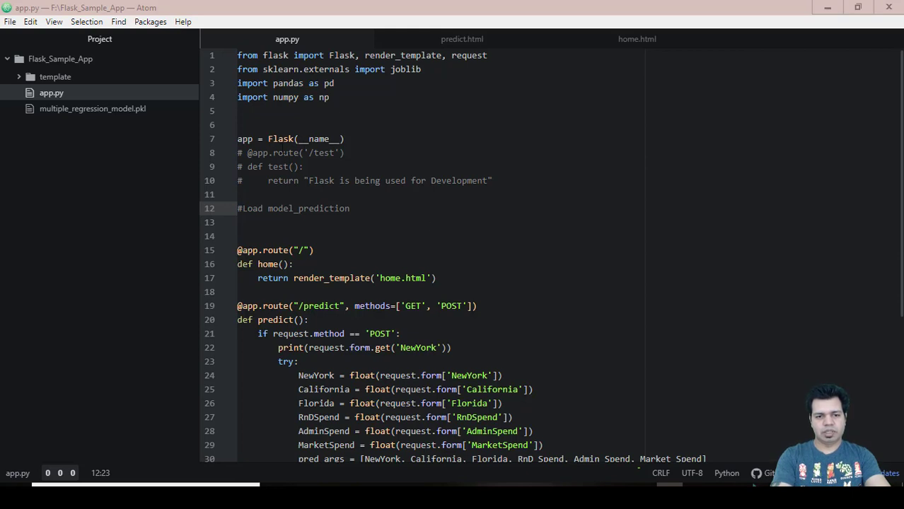
{"action": "mouse_move", "coordinate": [451, 233]}
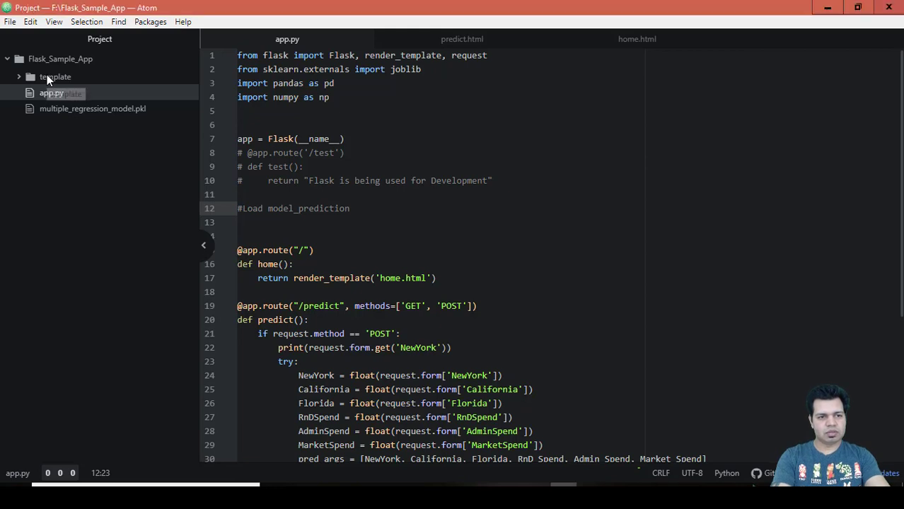
Rename the project's template folder to templates beside app.py and the model .pkl.
{"action": "left_click", "coordinate": [55, 77]}
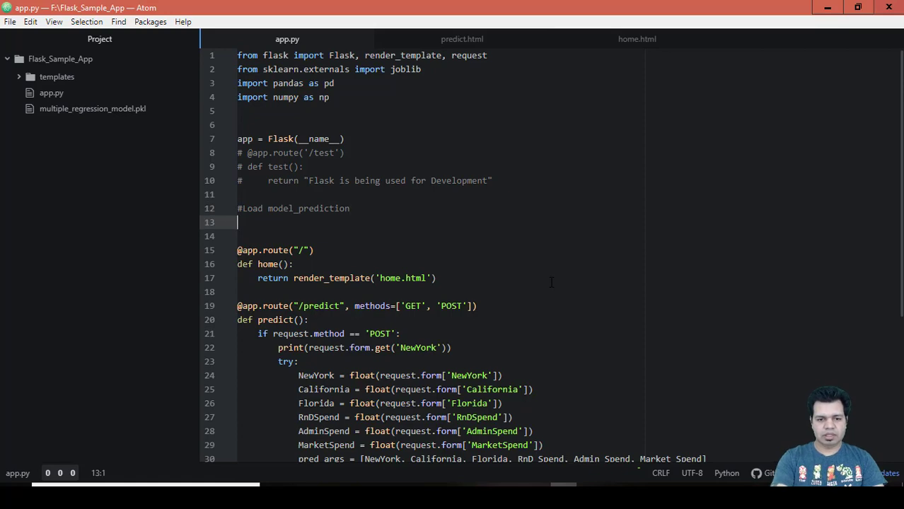
Rename the RnDSpend variable in app.py's predict function to RnD_Spend.
{"action": "scroll", "scroll_direction": "down", "scroll_amount": 3}
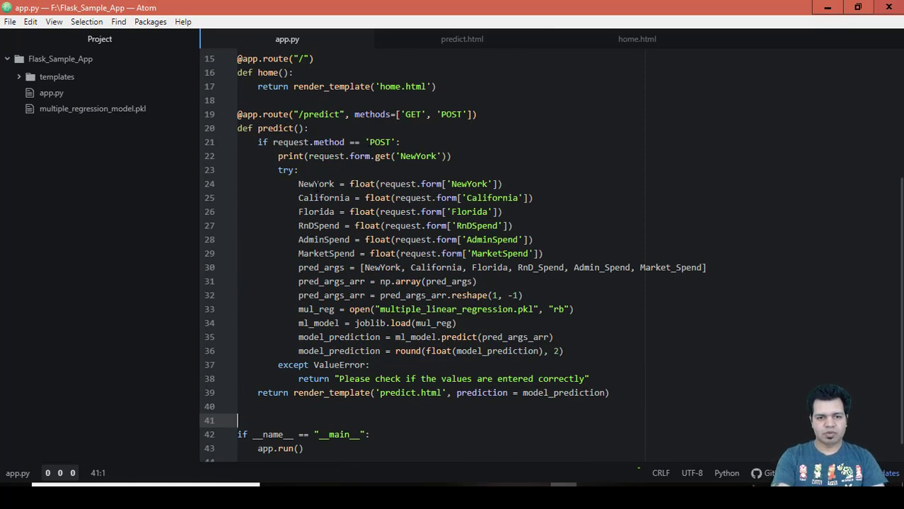
{"action": "left_click", "coordinate": [311, 184]}
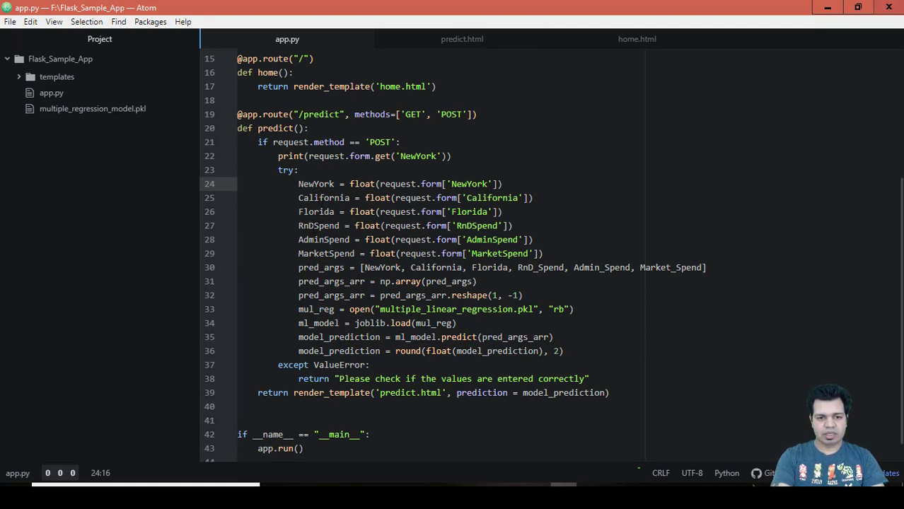
{"action": "left_click", "coordinate": [318, 225]}
{"action": "type", "text": "_"}
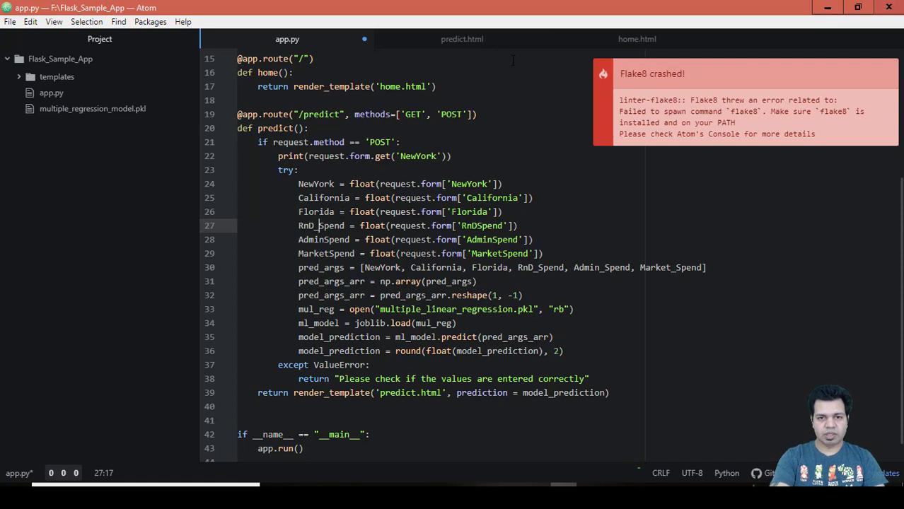
{"action": "left_click", "coordinate": [637, 40]}
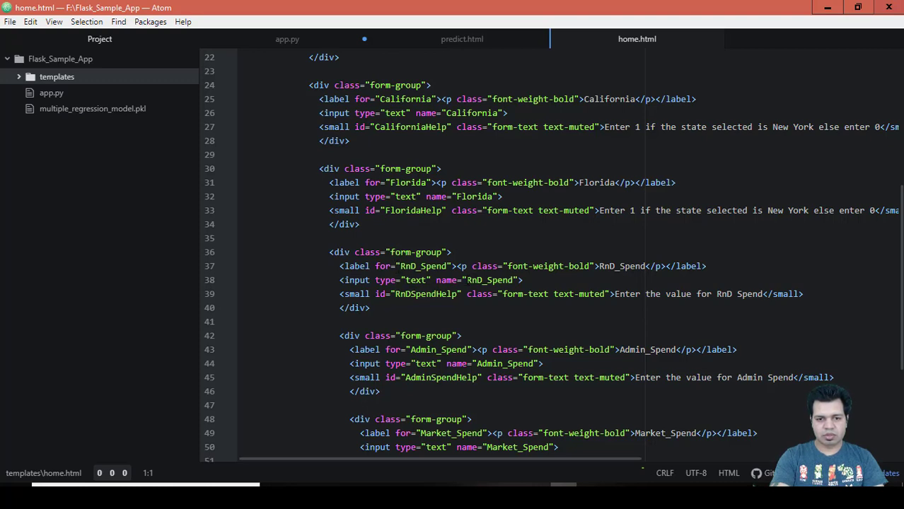
Copy Admin_Spend and Market_Spend from home.html into app.py's form keys and variables.
{"action": "double_click", "coordinate": [491, 280]}
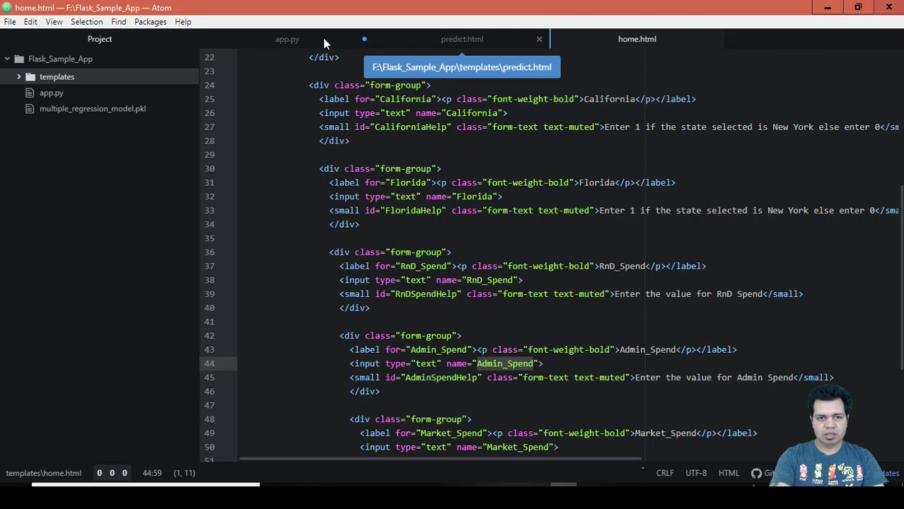
{"action": "left_click", "coordinate": [287, 39]}
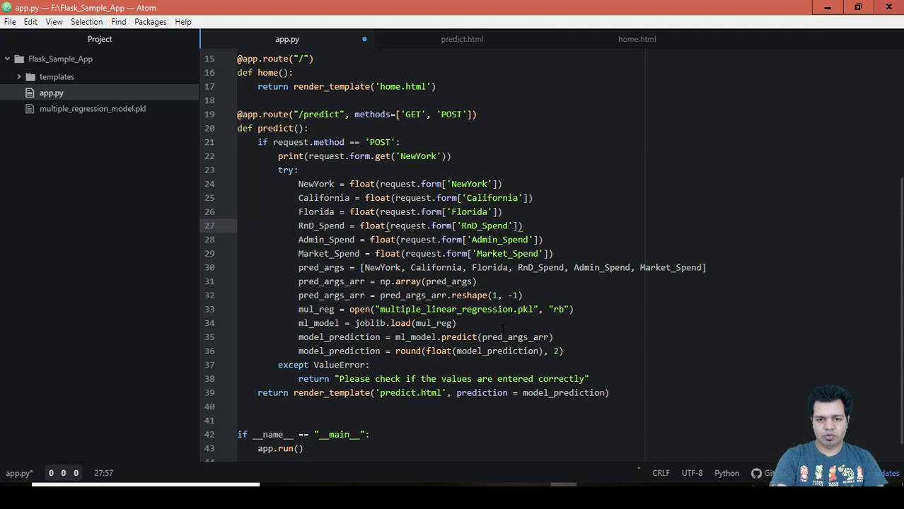
Browse to F:\Flask_Sample_App in File Explorer, listing templates, app and the model .pkl.
{"action": "left_click", "coordinate": [521, 226]}
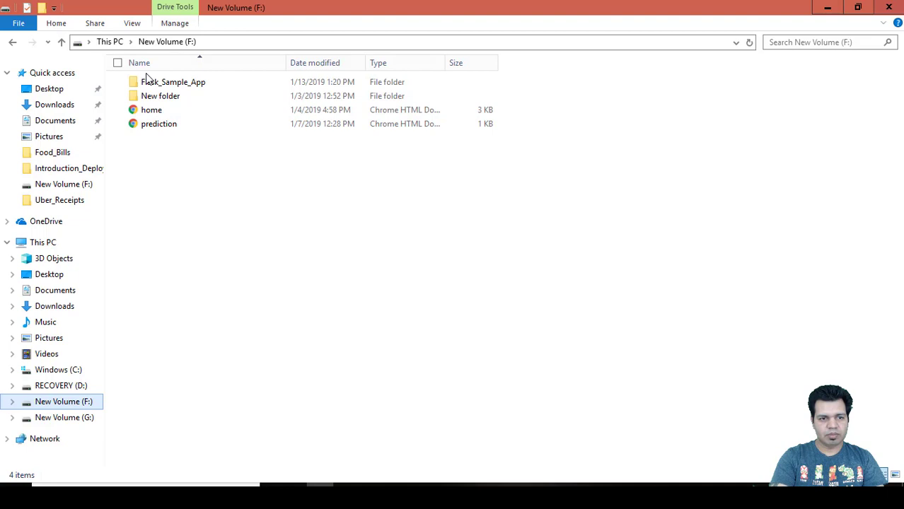
{"action": "double_click", "coordinate": [173, 81]}
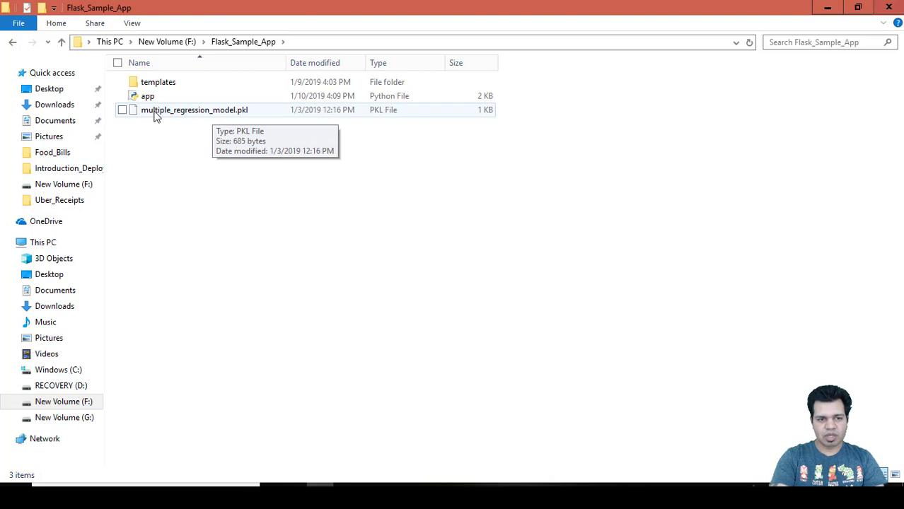
{"action": "mouse_move", "coordinate": [207, 114]}
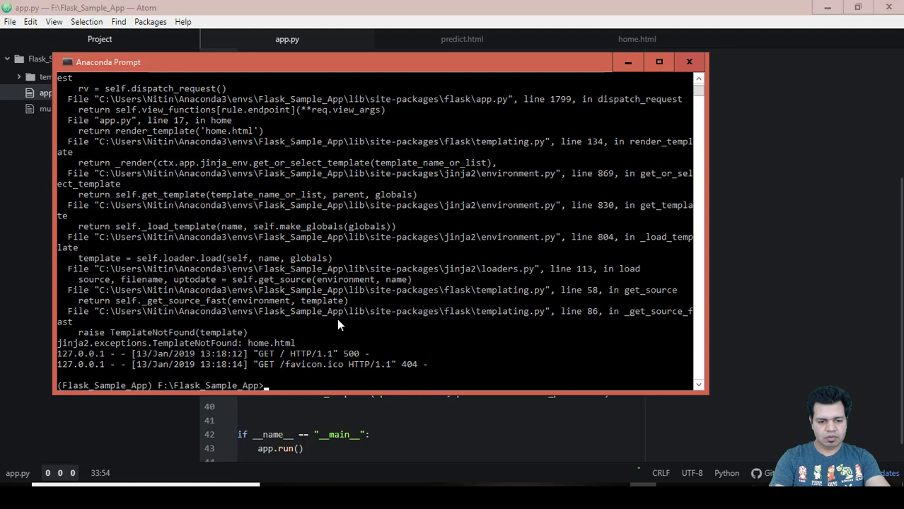
Relaunch the Flask server with python app.py in Anaconda Prompt.
{"action": "type", "text": "python"}
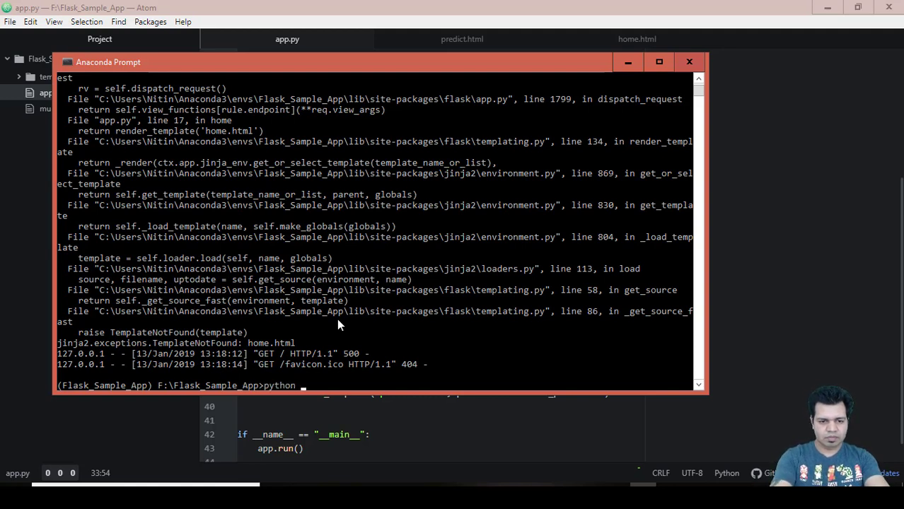
{"action": "type", "text": "app.py"}
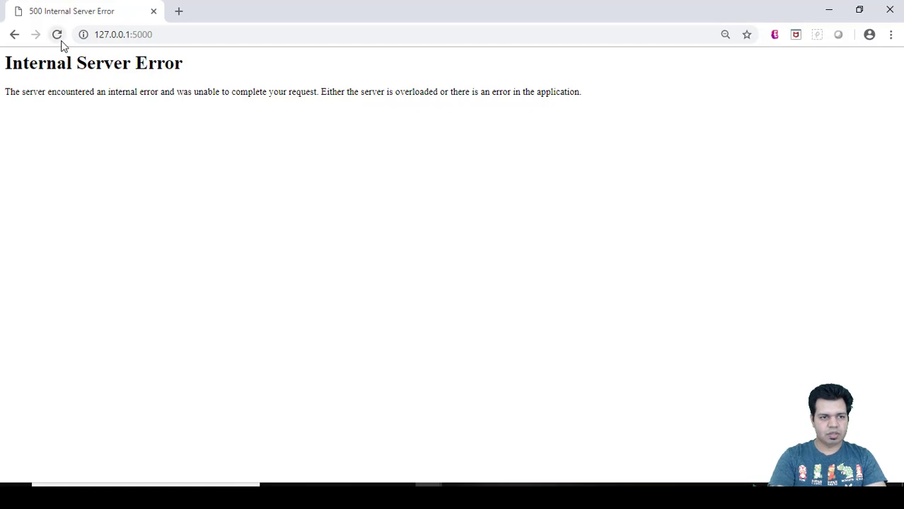
Reload 127.0.0.1:5000 and enter NewYork 1, California 0, Florida 0 in the form.
{"action": "left_click", "coordinate": [57, 34]}
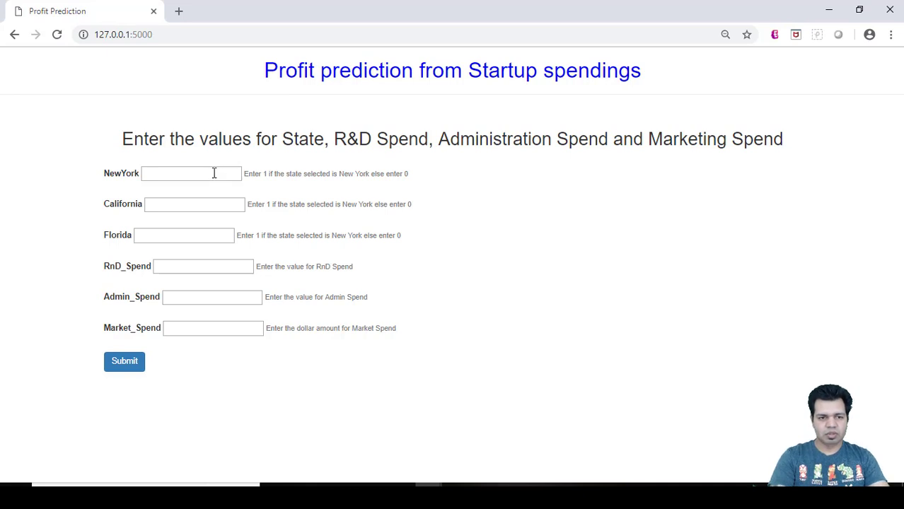
{"action": "left_click", "coordinate": [191, 173]}
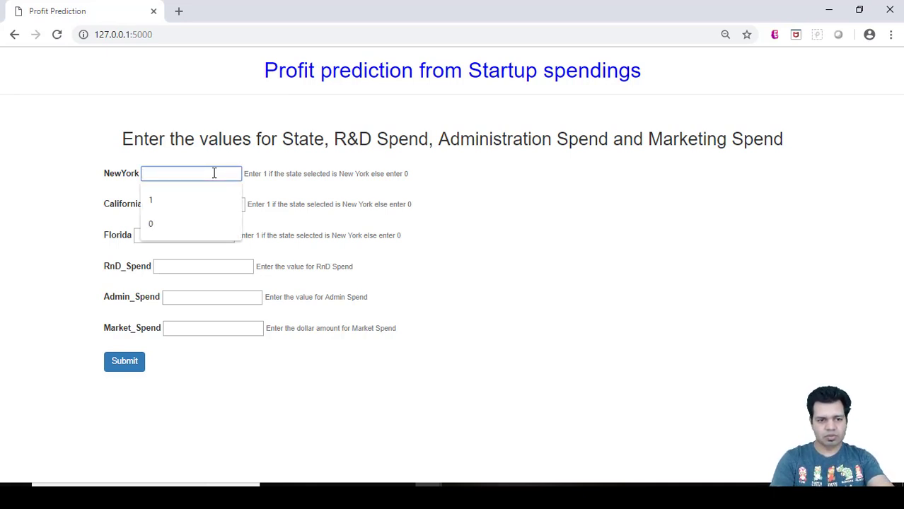
{"action": "left_click", "coordinate": [150, 201]}
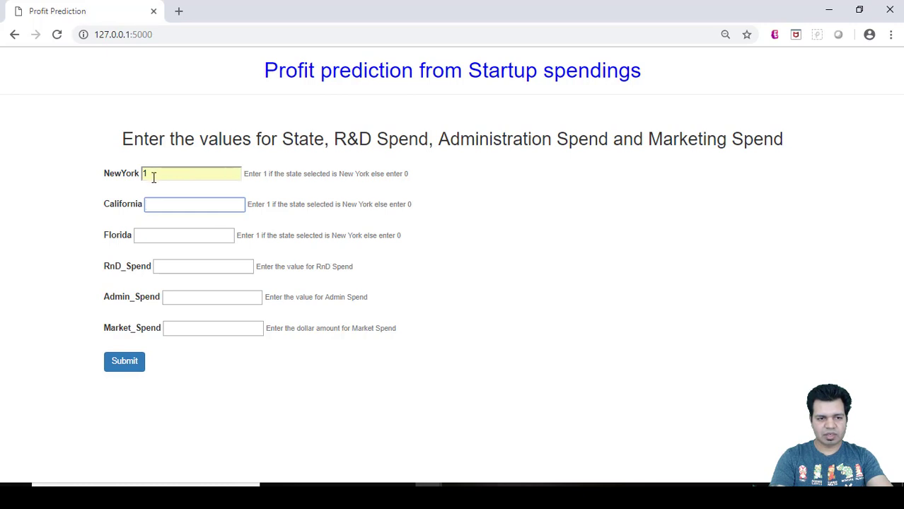
{"action": "mouse_move", "coordinate": [147, 195]}
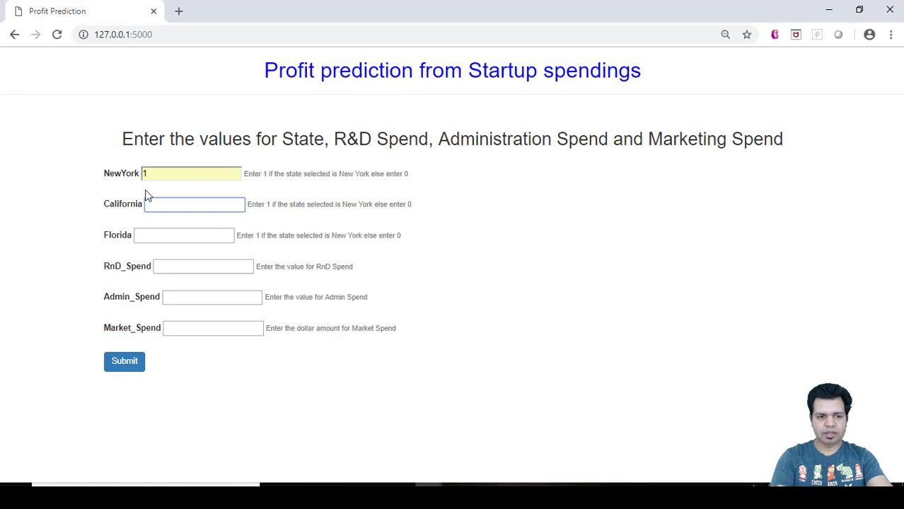
{"action": "mouse_move", "coordinate": [127, 240]}
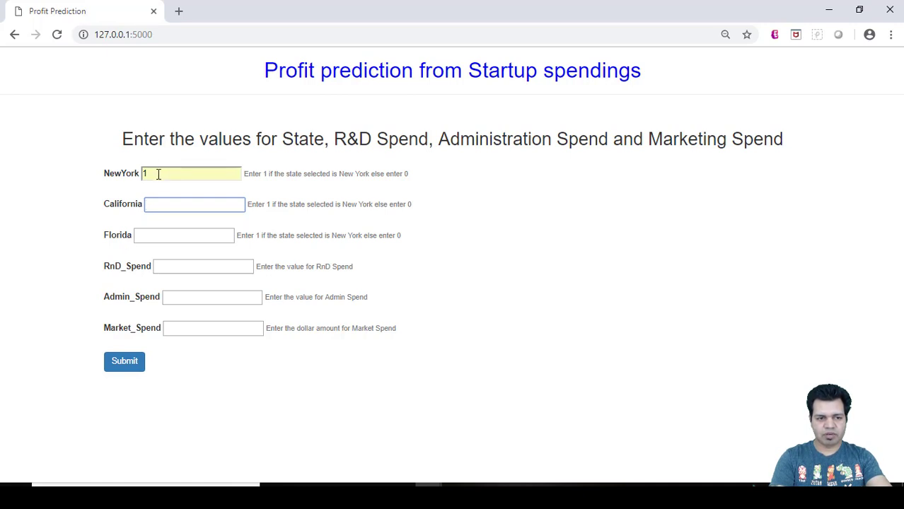
{"action": "left_click", "coordinate": [195, 203]}
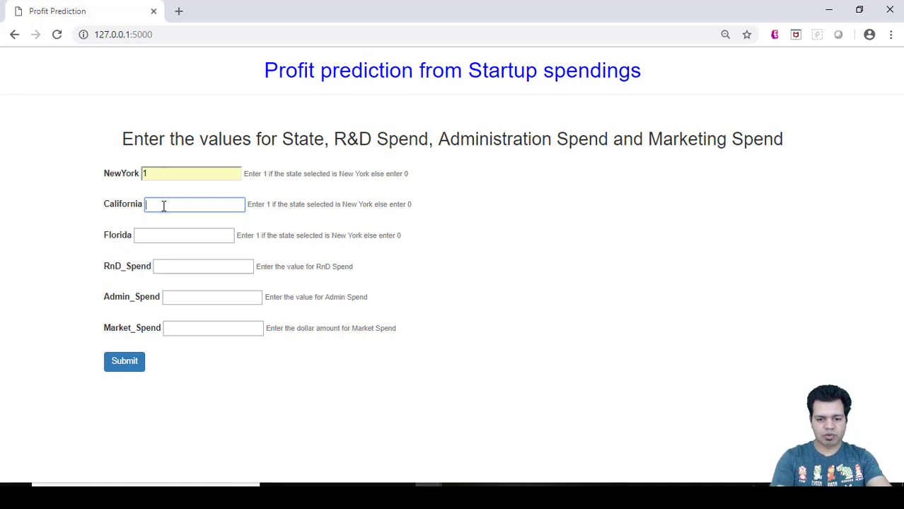
{"action": "type", "text": "0"}
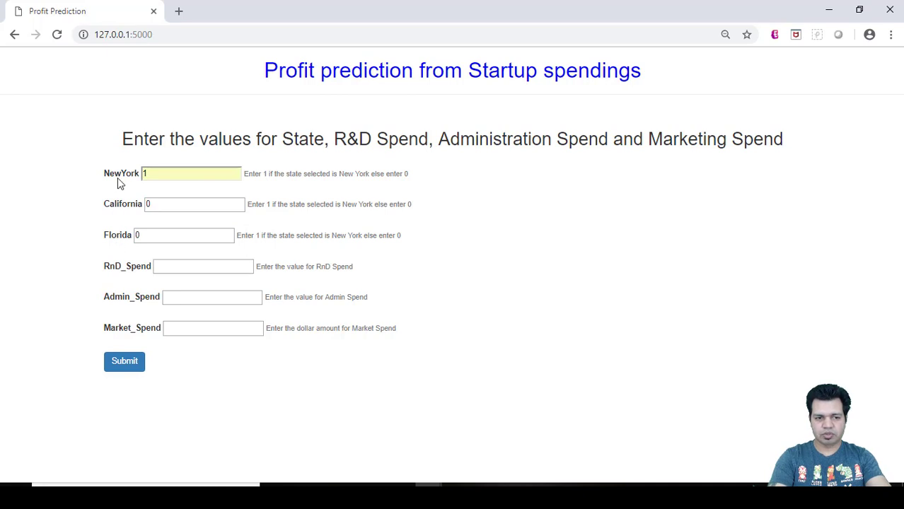
{"action": "mouse_move", "coordinate": [130, 172]}
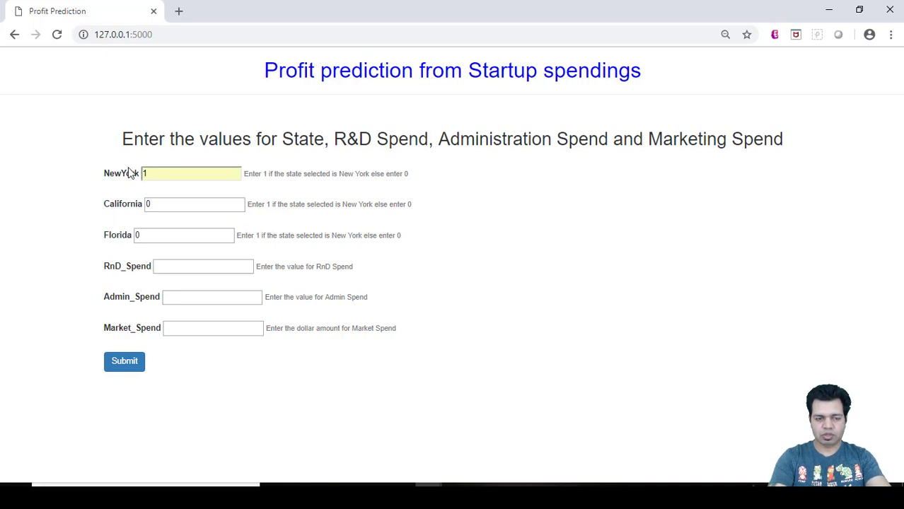
Enter RnD_Spend 123561, Admin_Spend 231000 and Market_Spend 450871.
{"action": "left_click", "coordinate": [203, 266]}
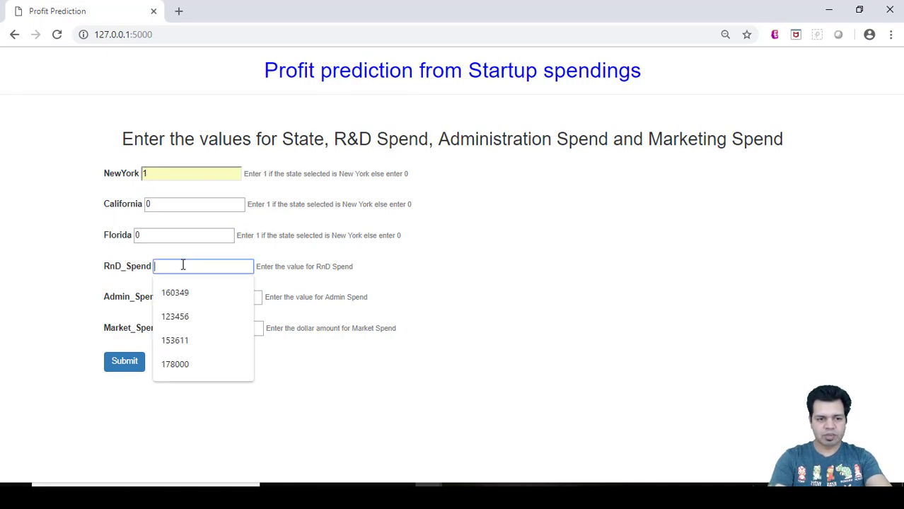
{"action": "type", "text": "123561"}
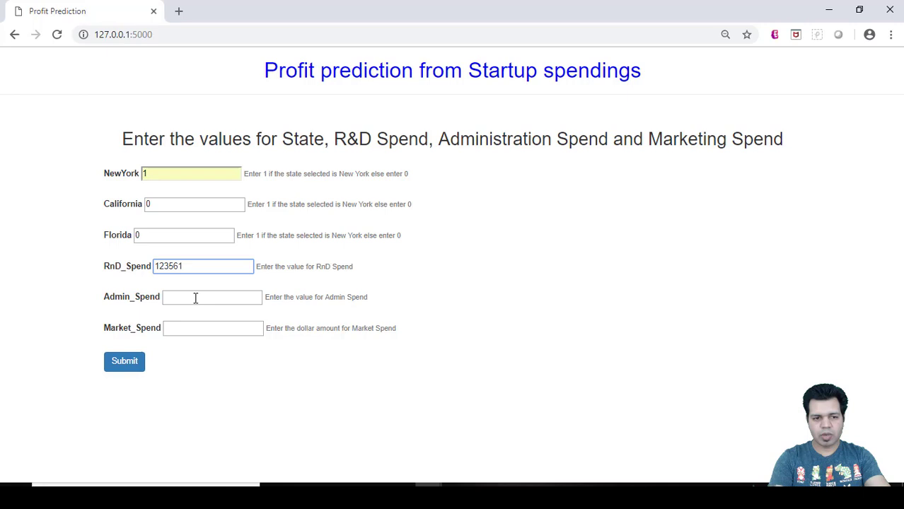
{"action": "left_click", "coordinate": [212, 297]}
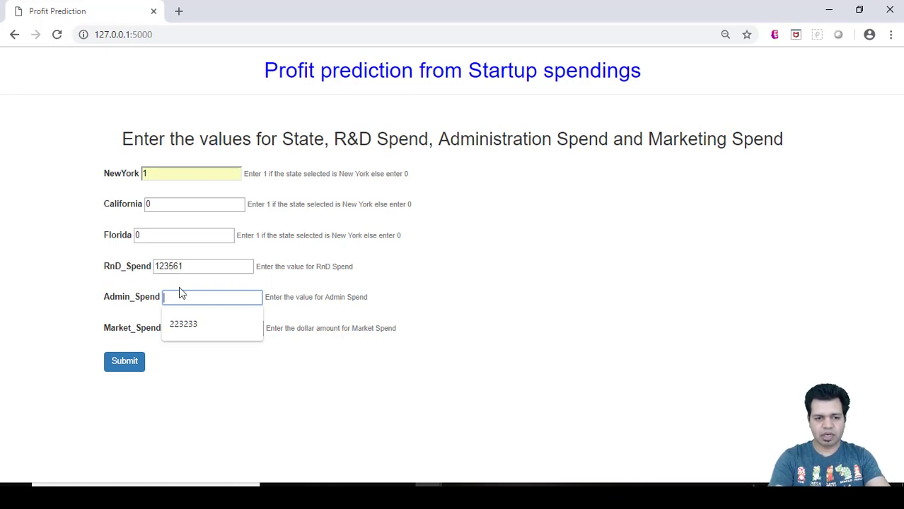
{"action": "mouse_move", "coordinate": [180, 296]}
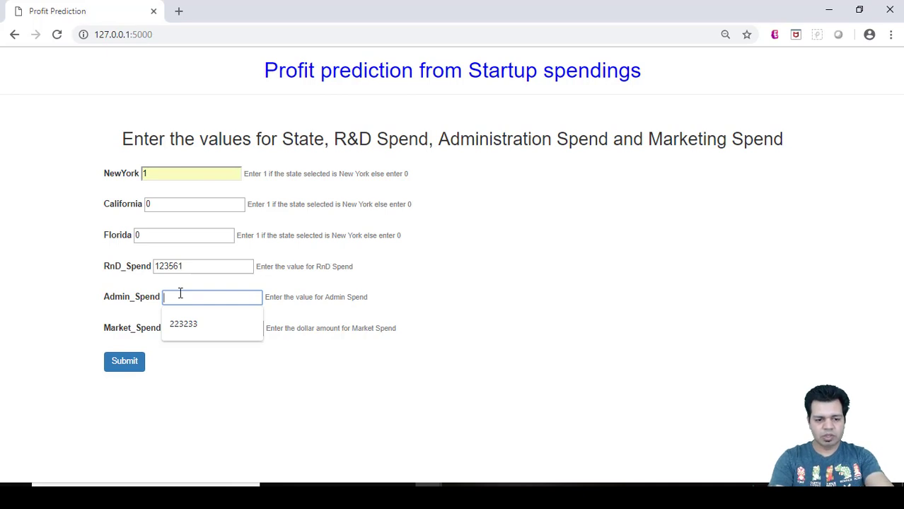
{"action": "type", "text": "231000"}
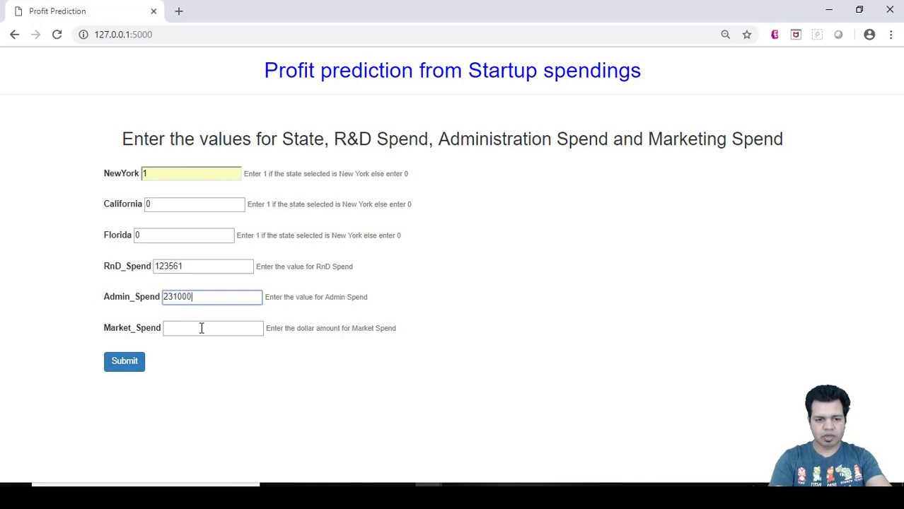
{"action": "left_click", "coordinate": [212, 328]}
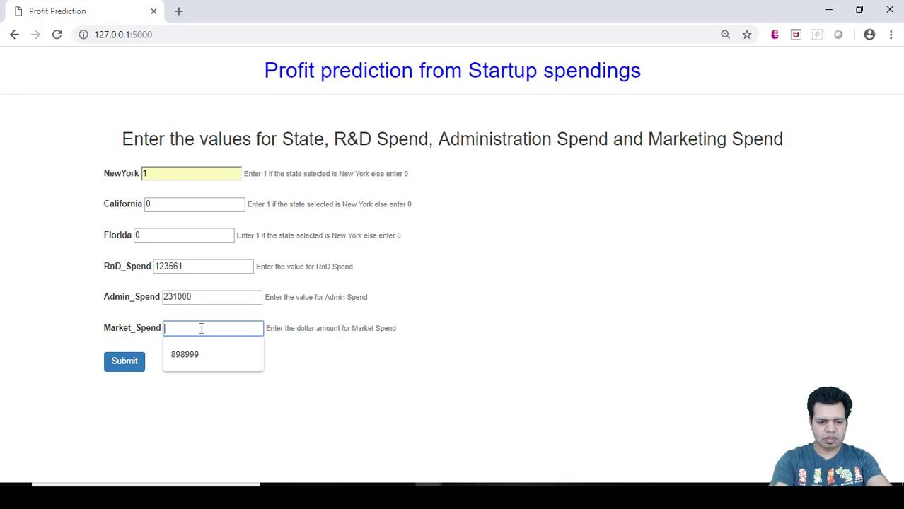
{"action": "type", "text": "4"}
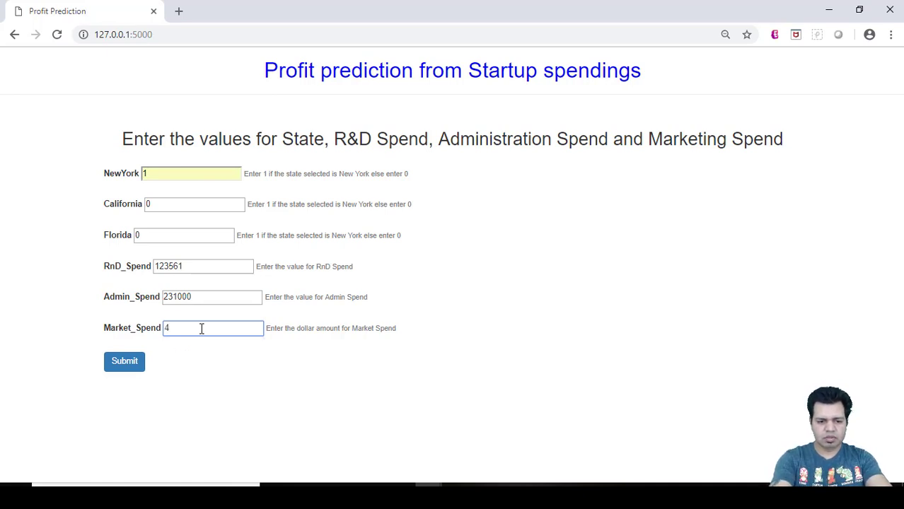
{"action": "type", "text": "50871"}
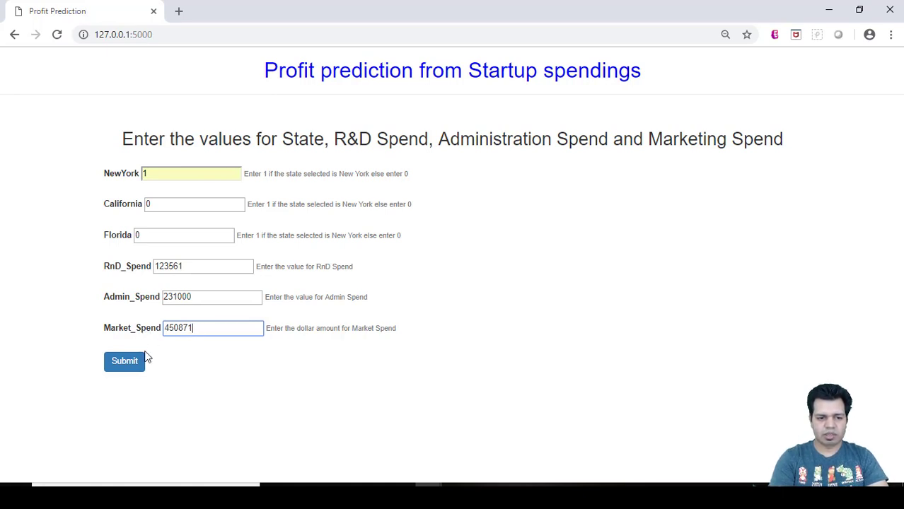
Submit the form and view the predicted profit of $162227.29 on the result page.
{"action": "left_click", "coordinate": [124, 362]}
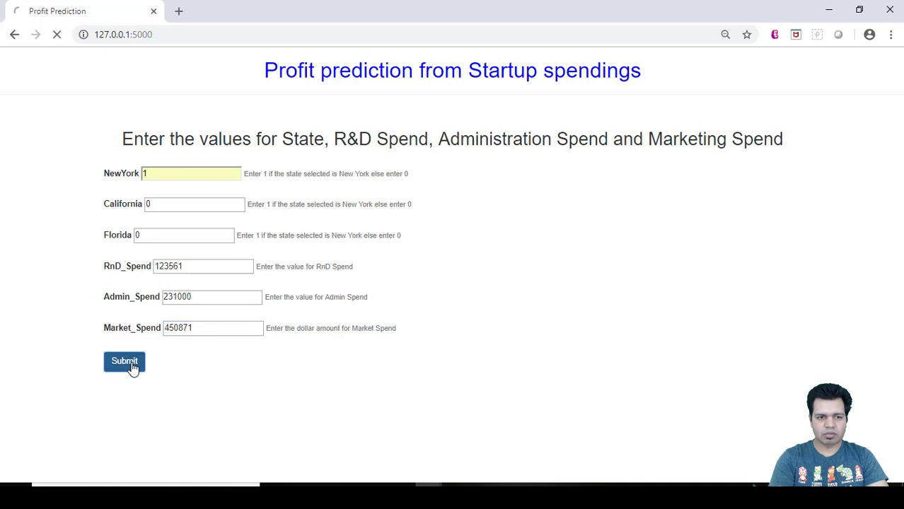
{"action": "left_click", "coordinate": [125, 362]}
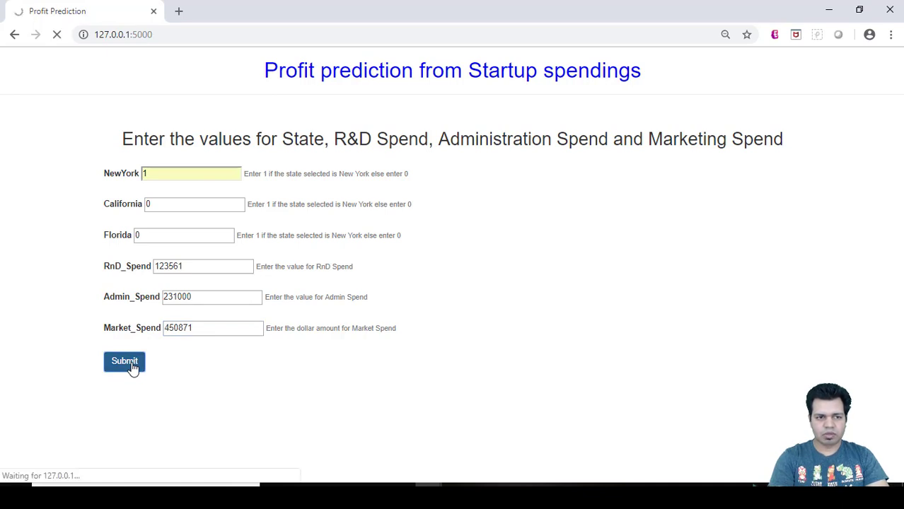
{"action": "left_click", "coordinate": [124, 362]}
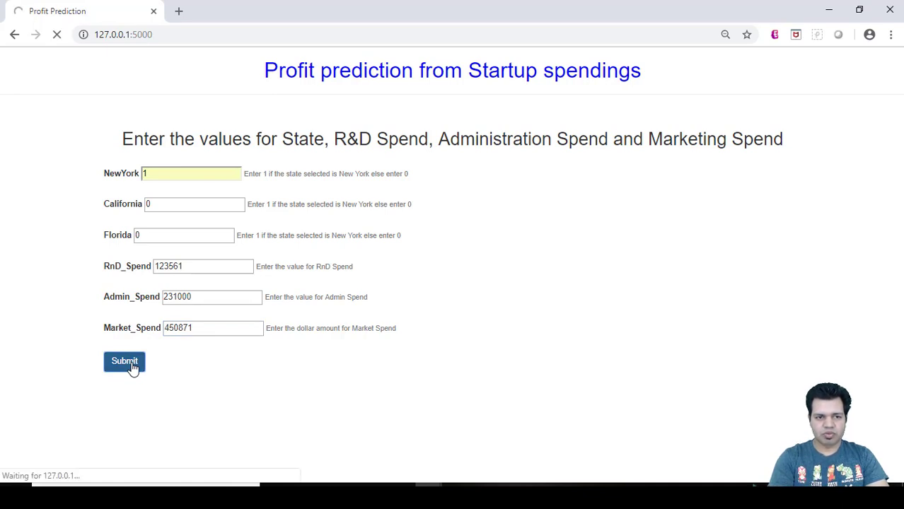
{"action": "left_click", "coordinate": [125, 361]}
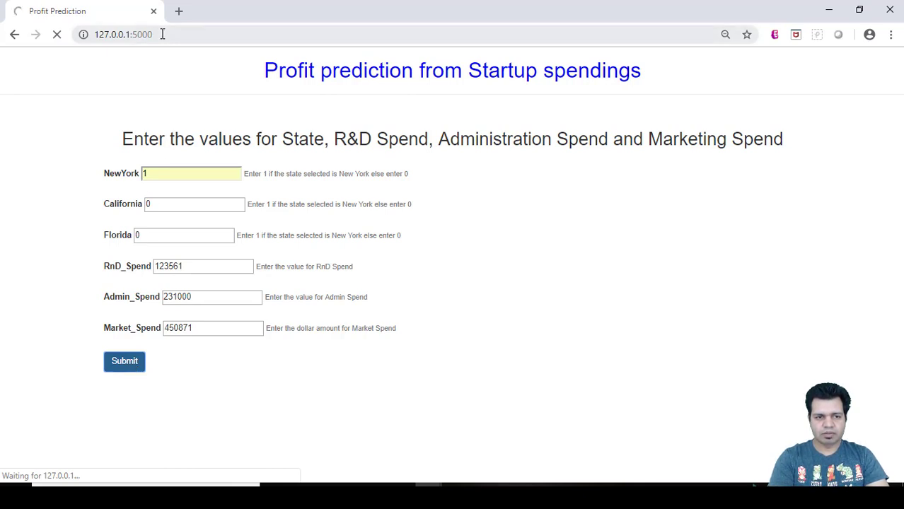
{"action": "left_click", "coordinate": [125, 360]}
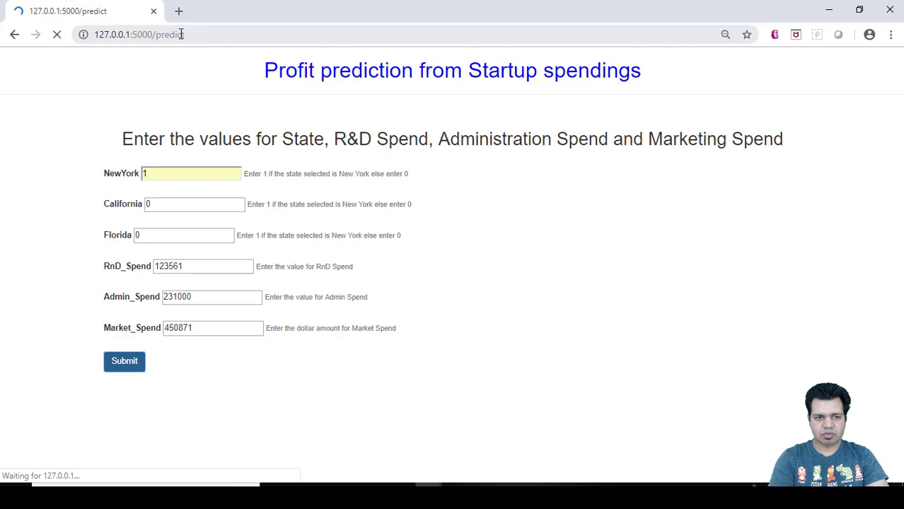
{"action": "left_click", "coordinate": [125, 361]}
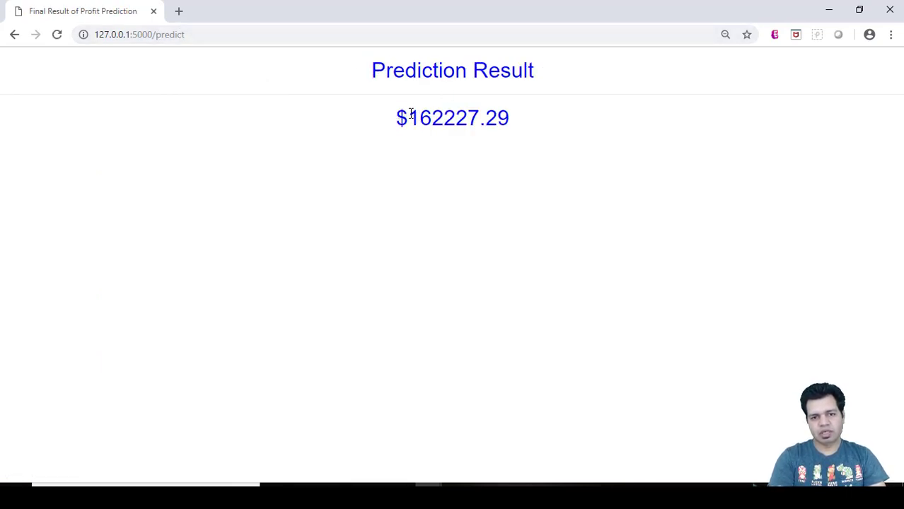
{"action": "left_click_drag", "start_coordinate": [396, 118], "coordinate": [458, 119]}
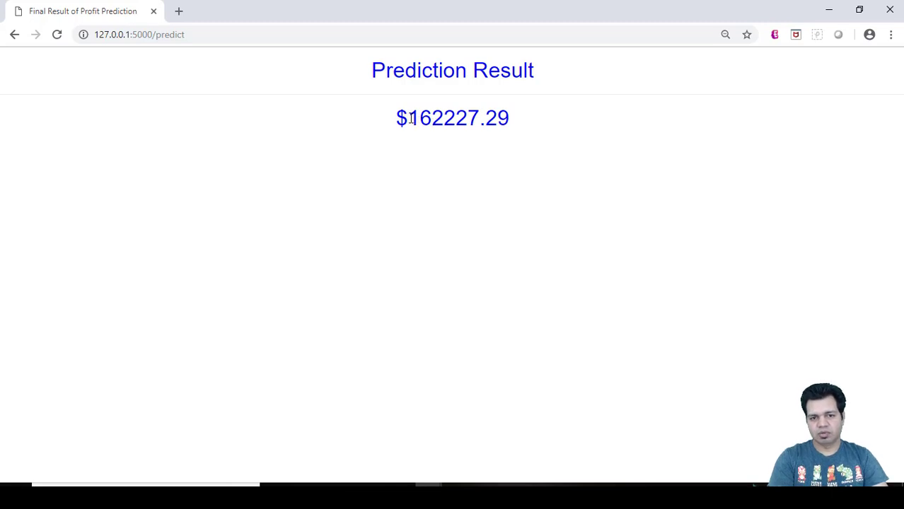
{"action": "double_click", "coordinate": [424, 118]}
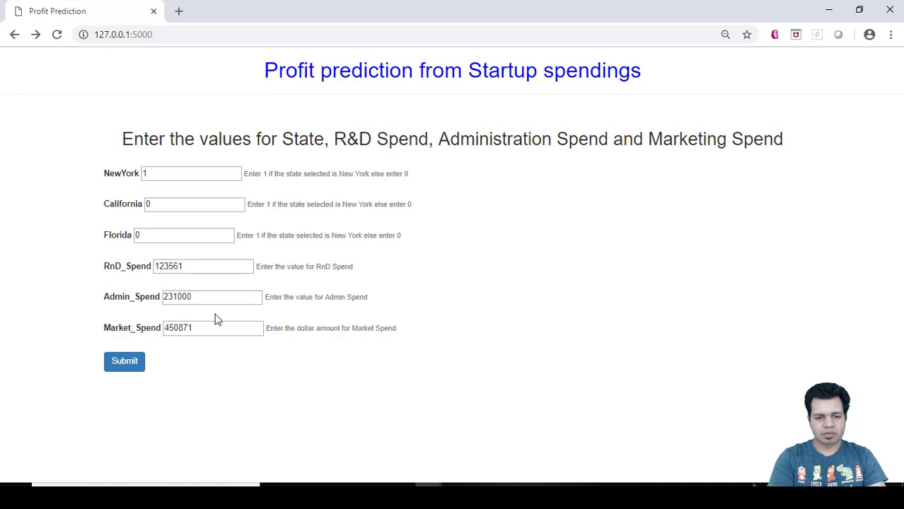
{"action": "mouse_move", "coordinate": [500, 204]}
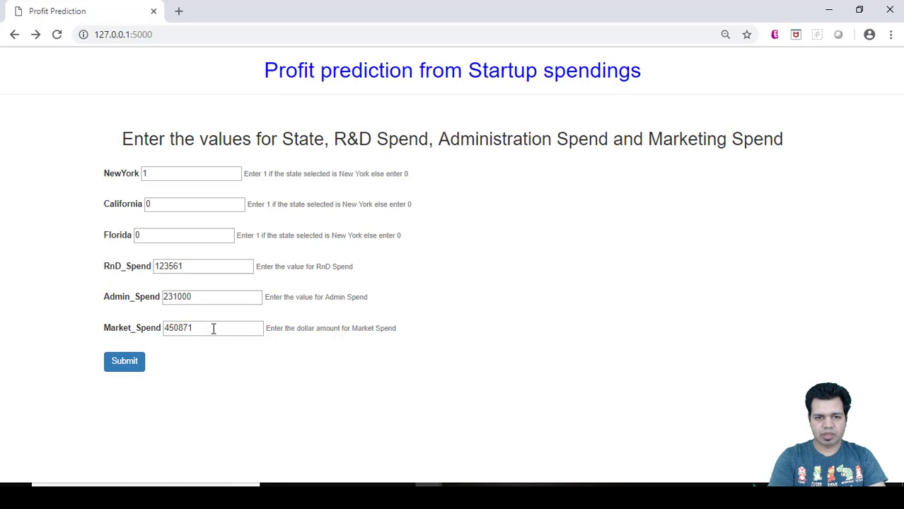
{"action": "mouse_move", "coordinate": [512, 210]}
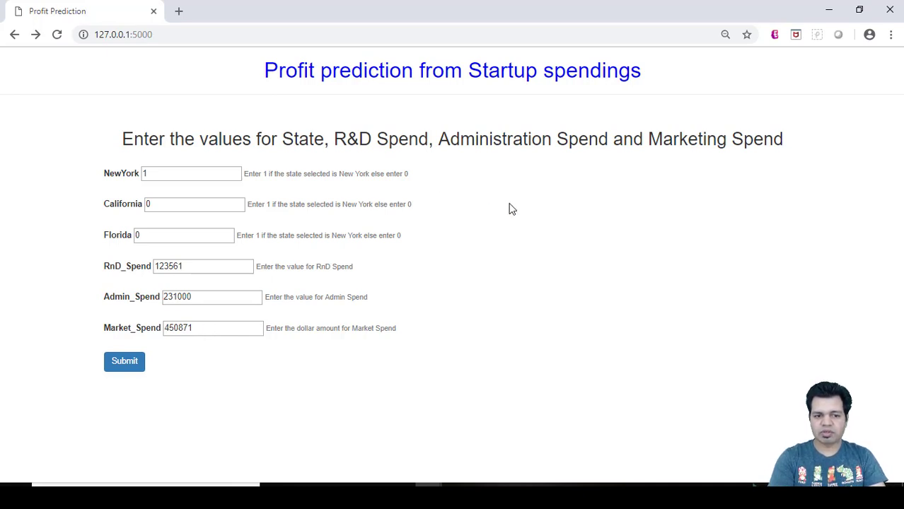
{"action": "mouse_move", "coordinate": [130, 292]}
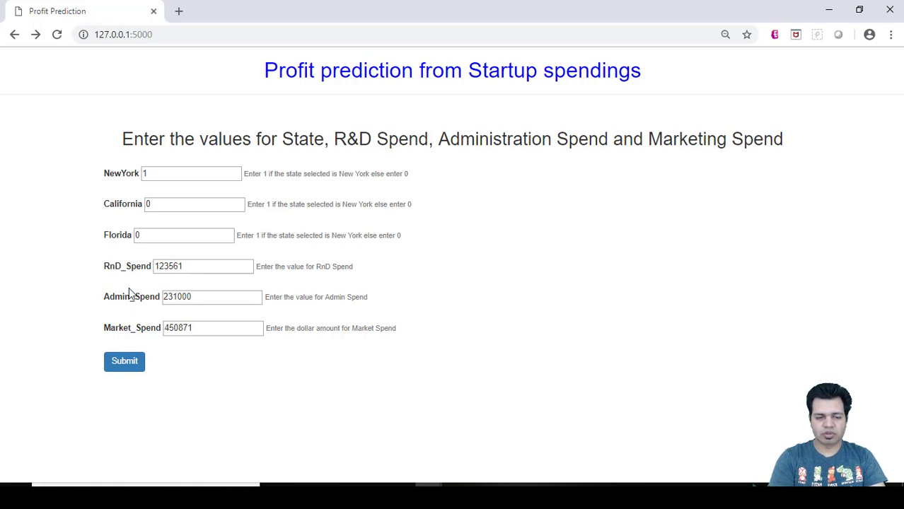
{"action": "mouse_move", "coordinate": [137, 302]}
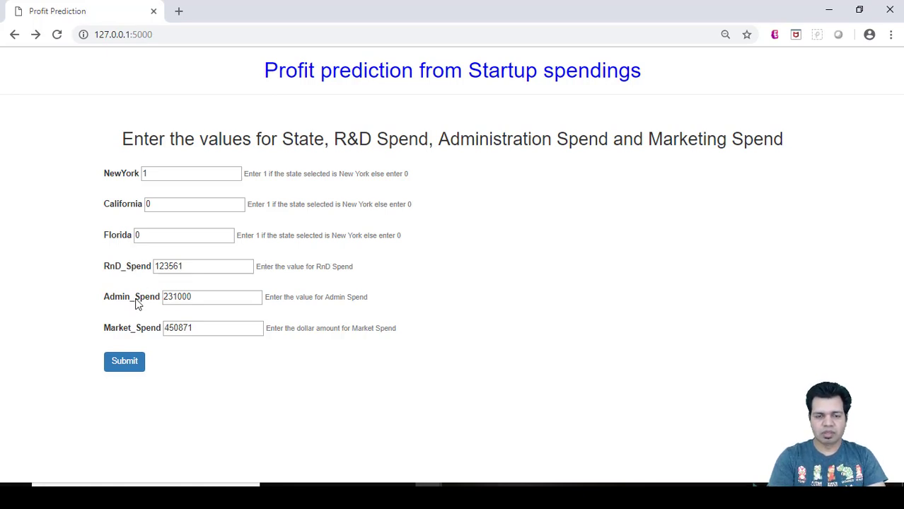
{"action": "mouse_move", "coordinate": [525, 202]}
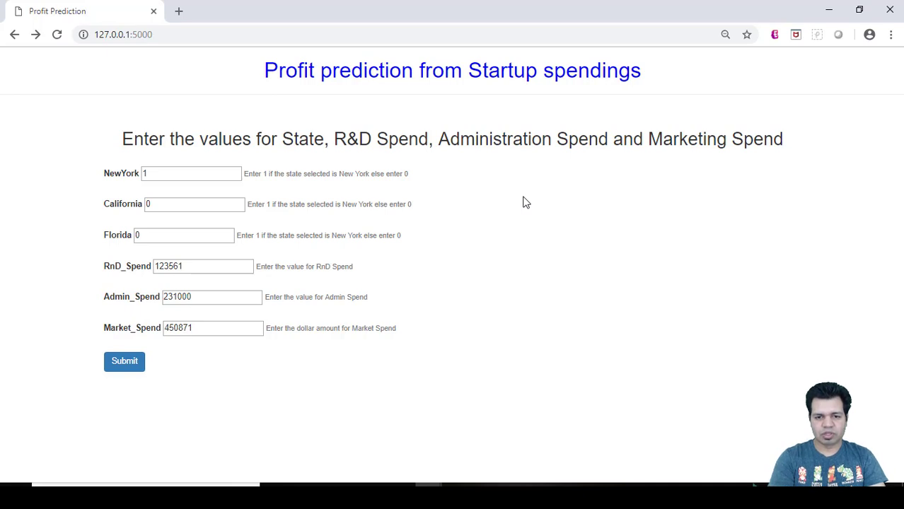
{"action": "mouse_move", "coordinate": [238, 314]}
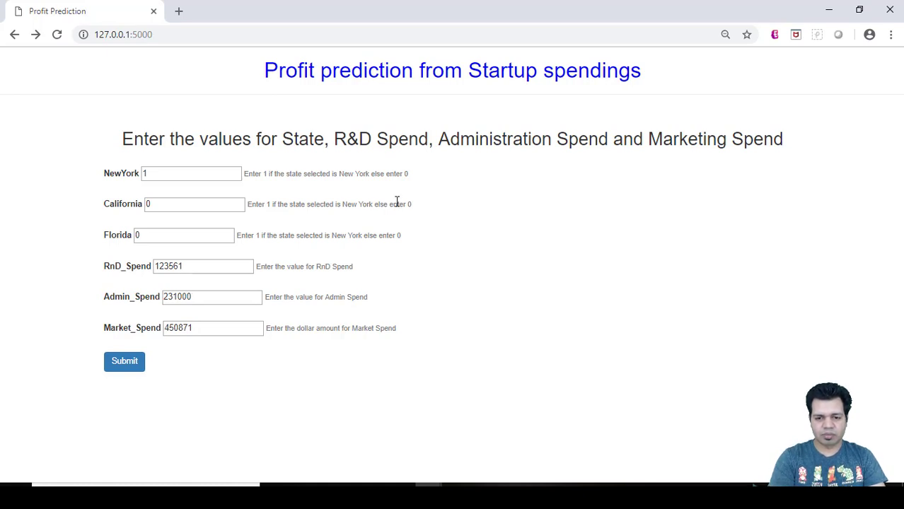
{"action": "mouse_move", "coordinate": [525, 214]}
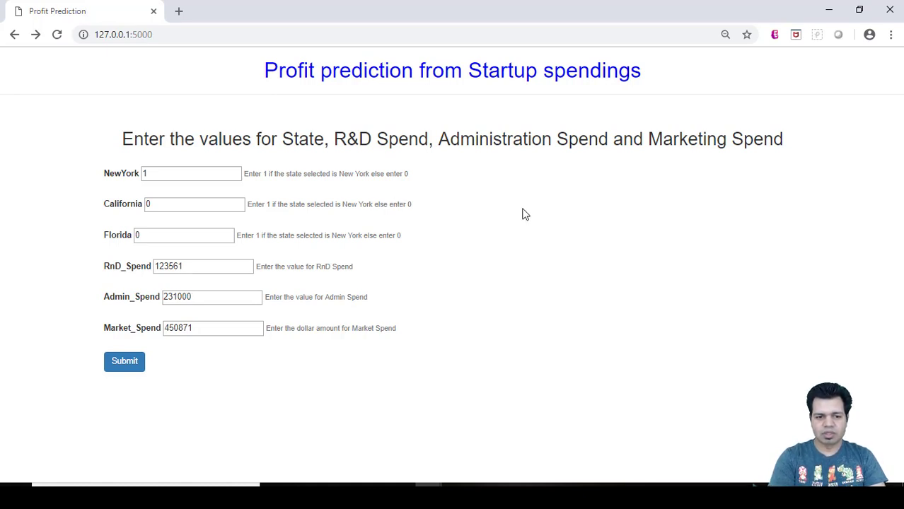
{"action": "mouse_move", "coordinate": [146, 123]}
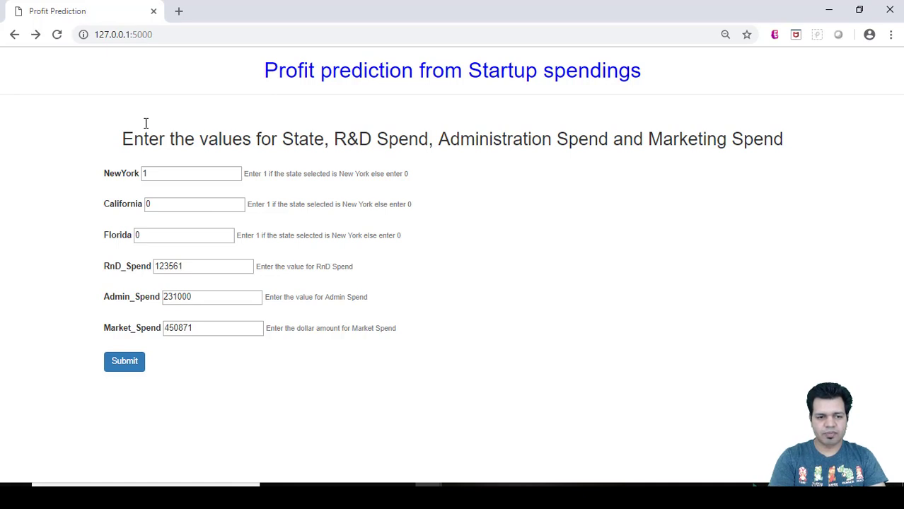
{"action": "mouse_move", "coordinate": [516, 238]}
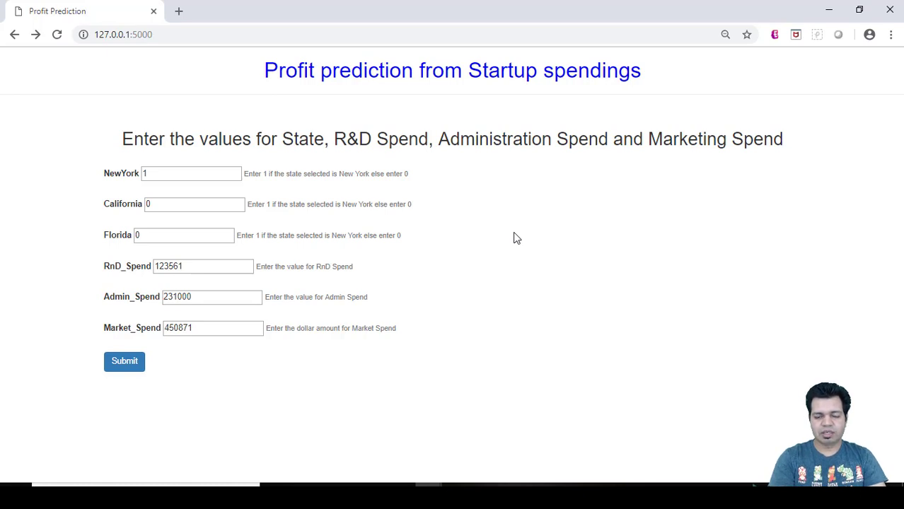
{"action": "mouse_move", "coordinate": [544, 206]}
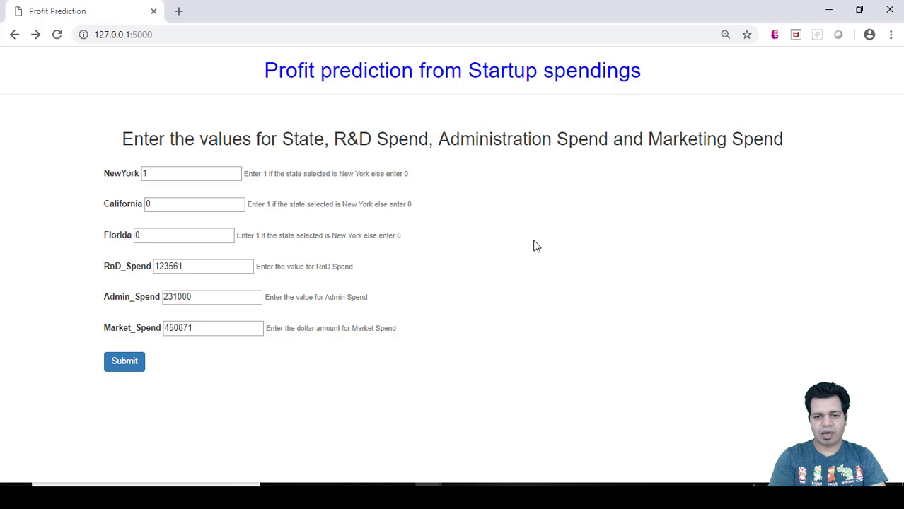
{"action": "mouse_move", "coordinate": [532, 256]}
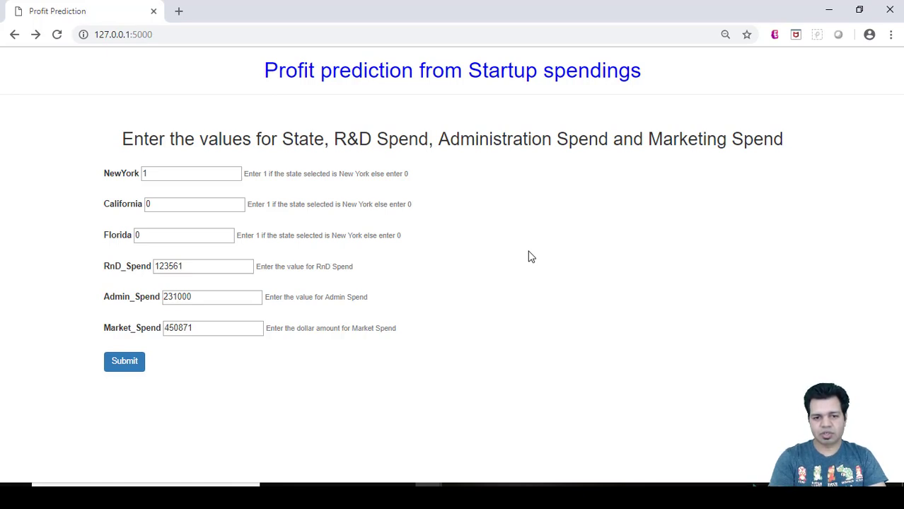
{"action": "mouse_move", "coordinate": [495, 232]}
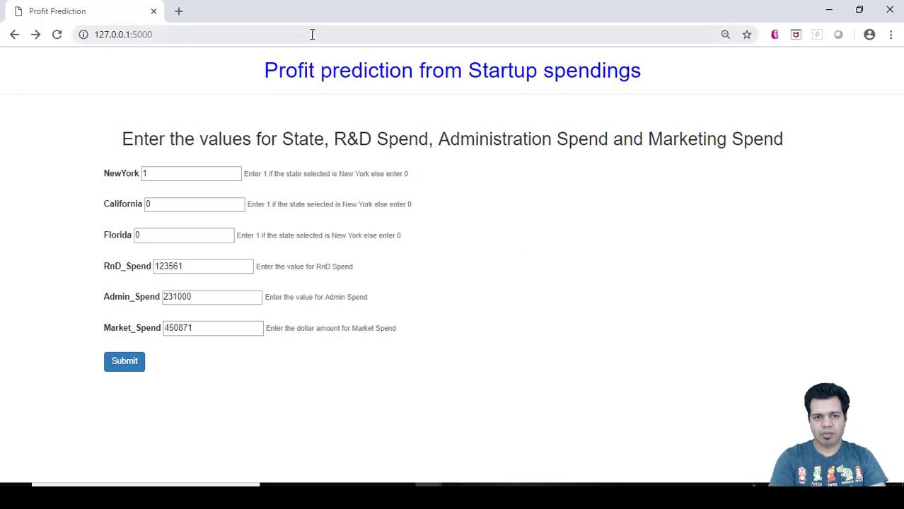
{"action": "mouse_move", "coordinate": [650, 385]}
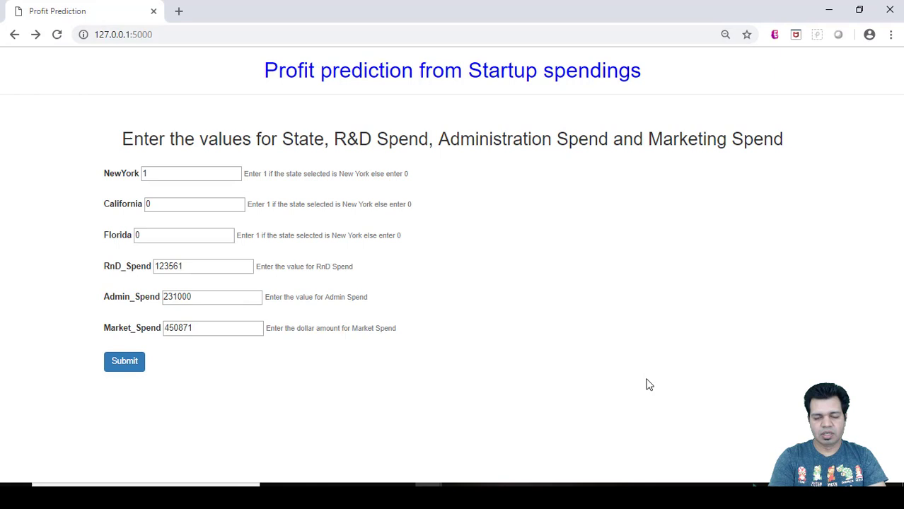
{"action": "mouse_move", "coordinate": [601, 256]}
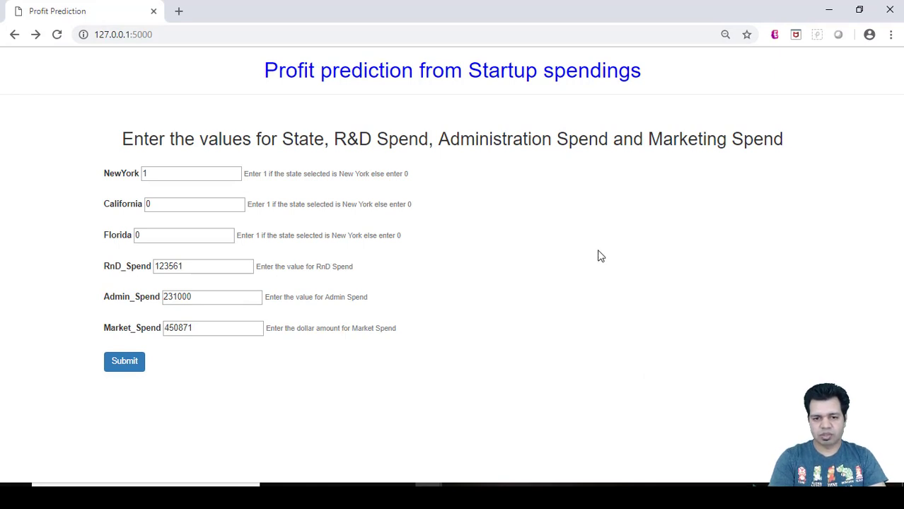